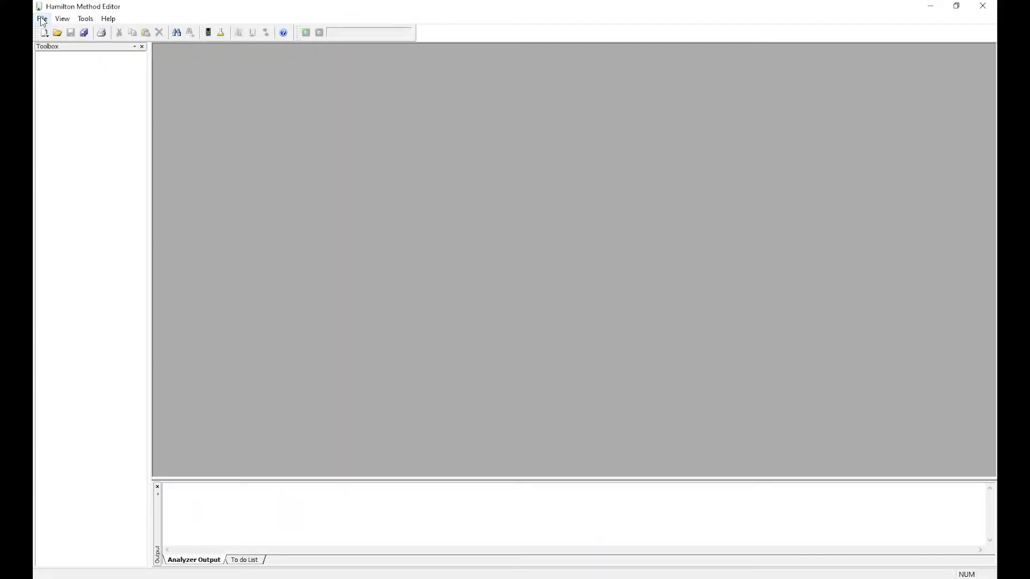
Open the recent Starlet.lay deck layout from the File menu.
left_click(41, 18)
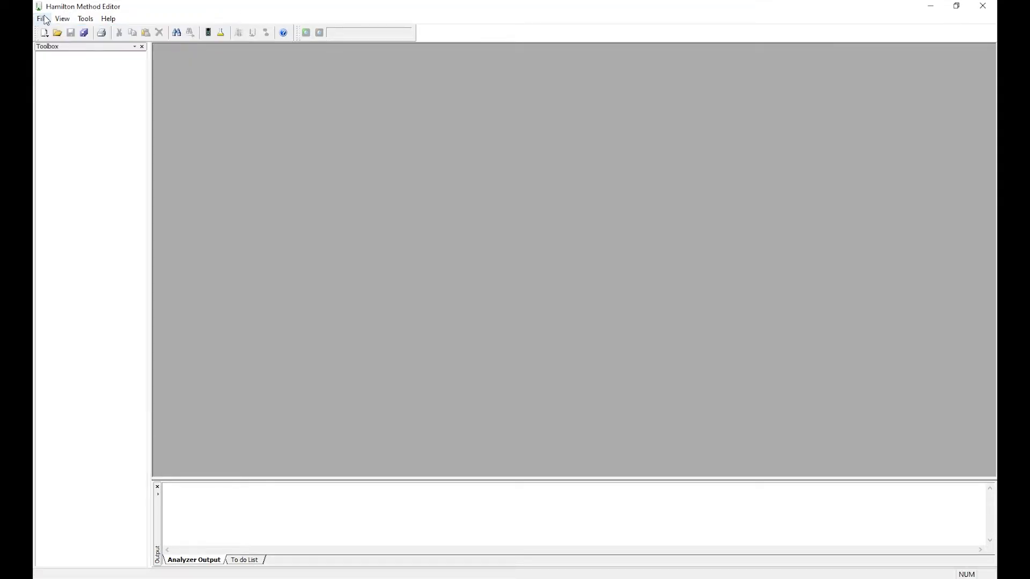
left_click(42, 18)
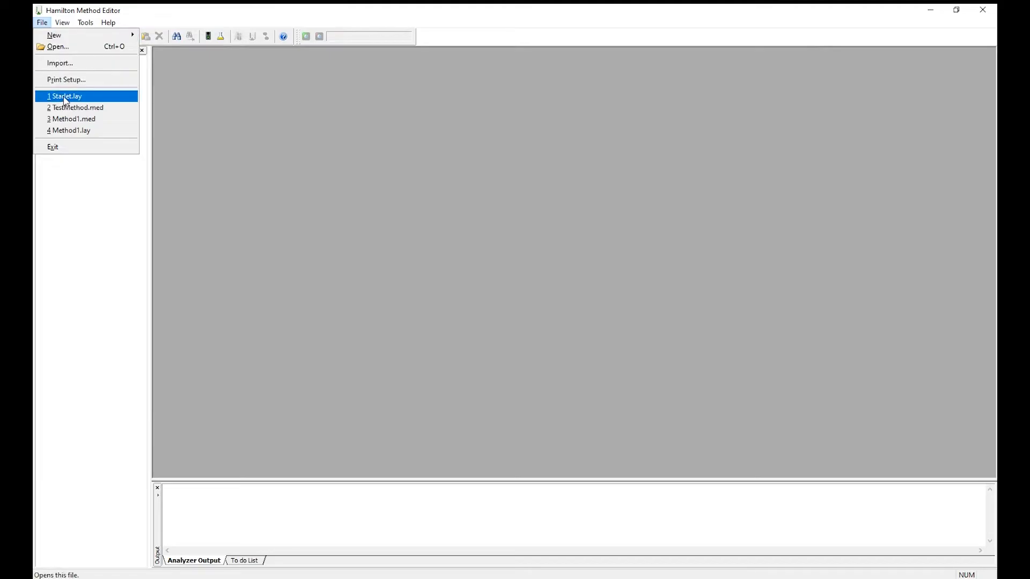
left_click(65, 96)
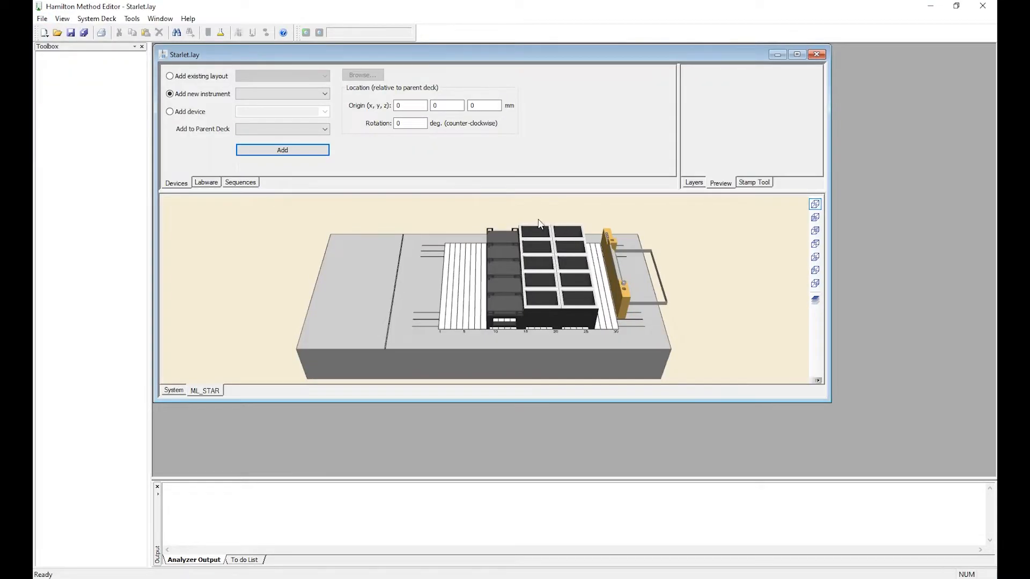
mouse_move(567, 236)
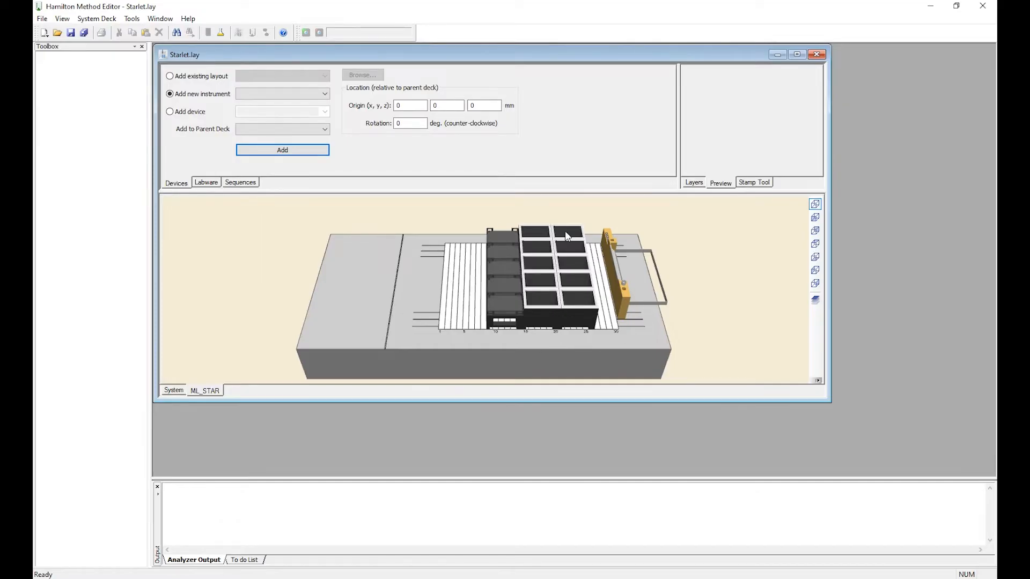
mouse_move(386, 268)
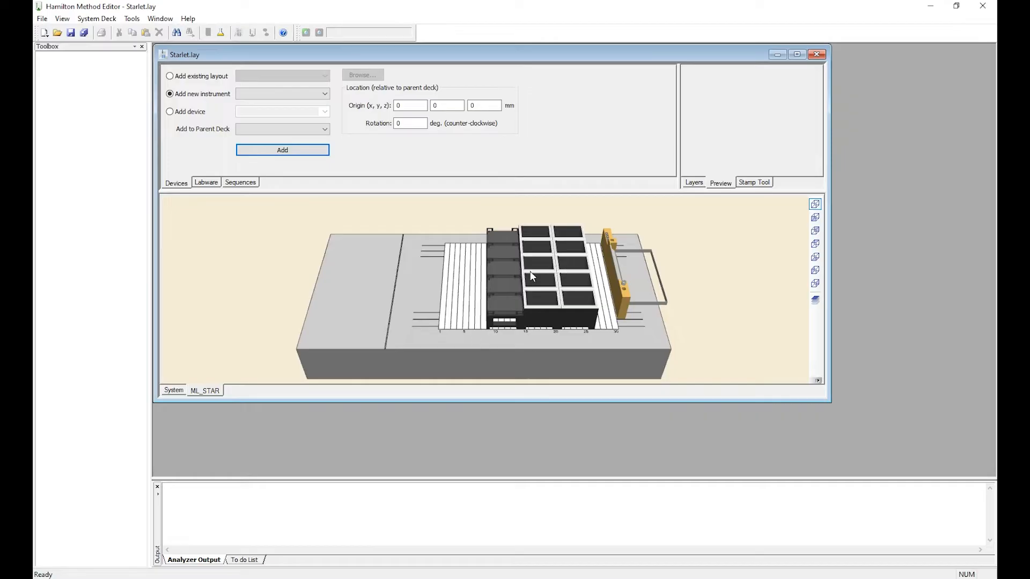
Pick the 1000ul High Volume Tip rack from ML STAR Tips in the labware library.
left_click(205, 183)
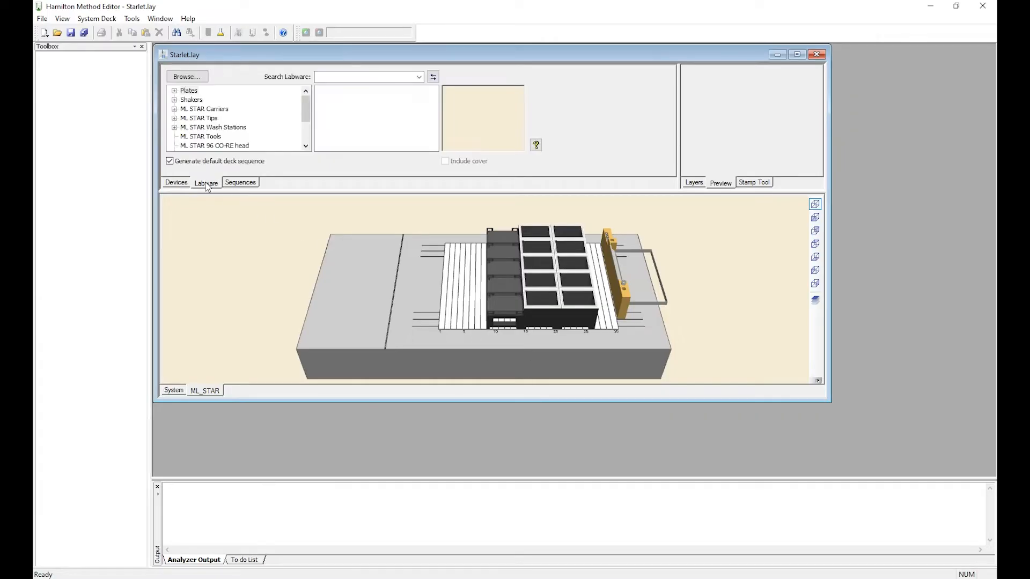
mouse_move(188, 123)
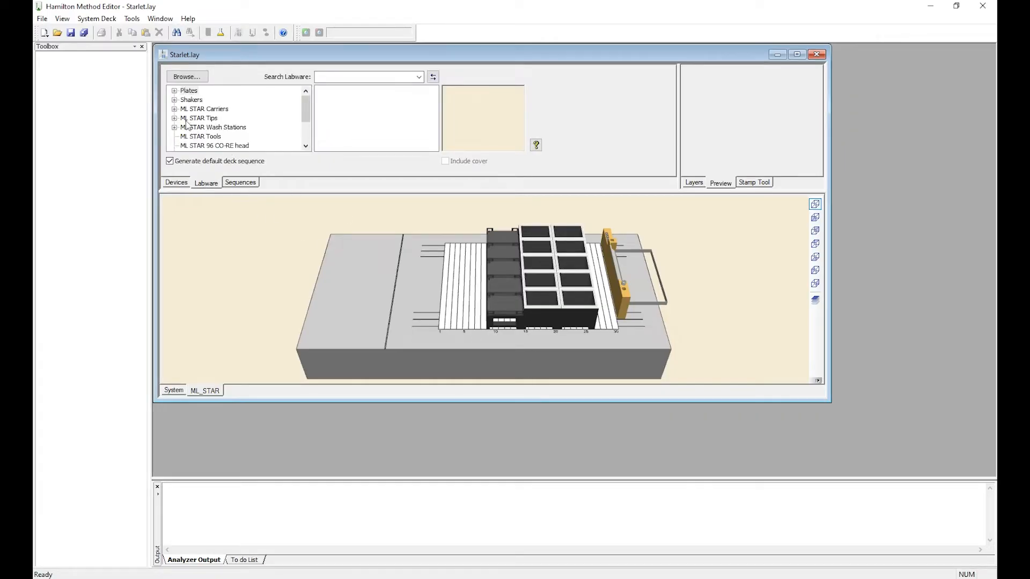
left_click(175, 117)
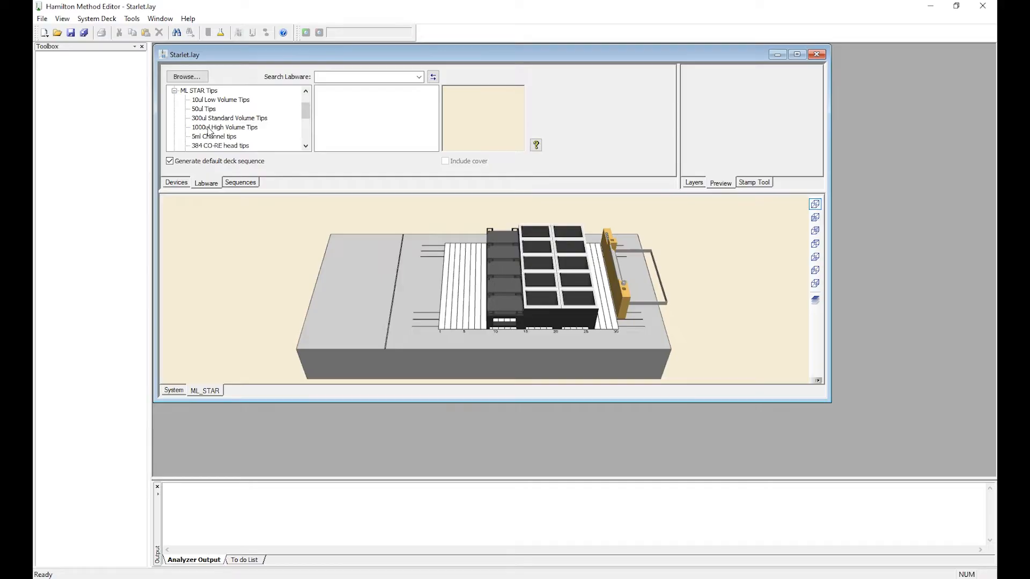
left_click(226, 127)
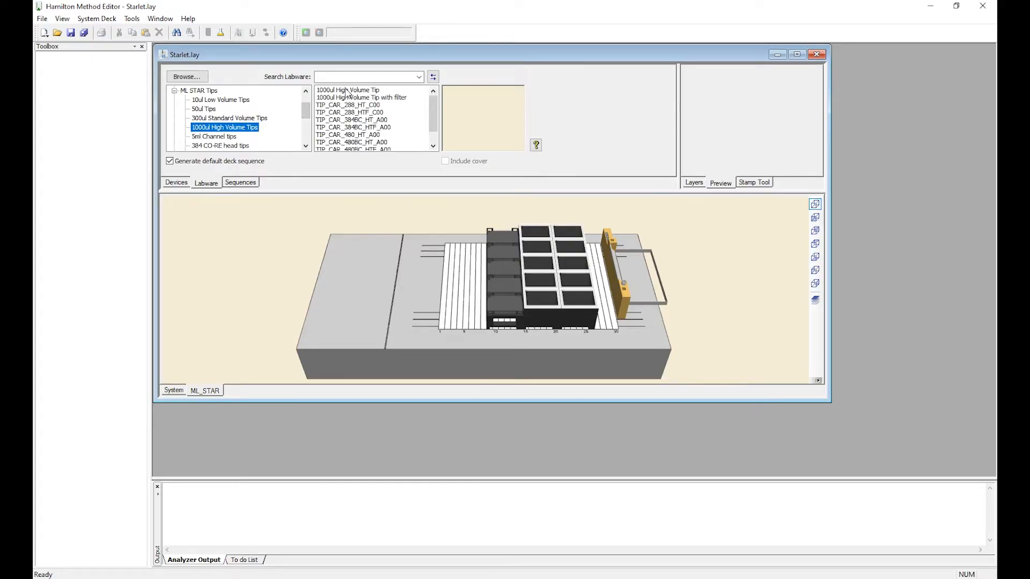
left_click(348, 91)
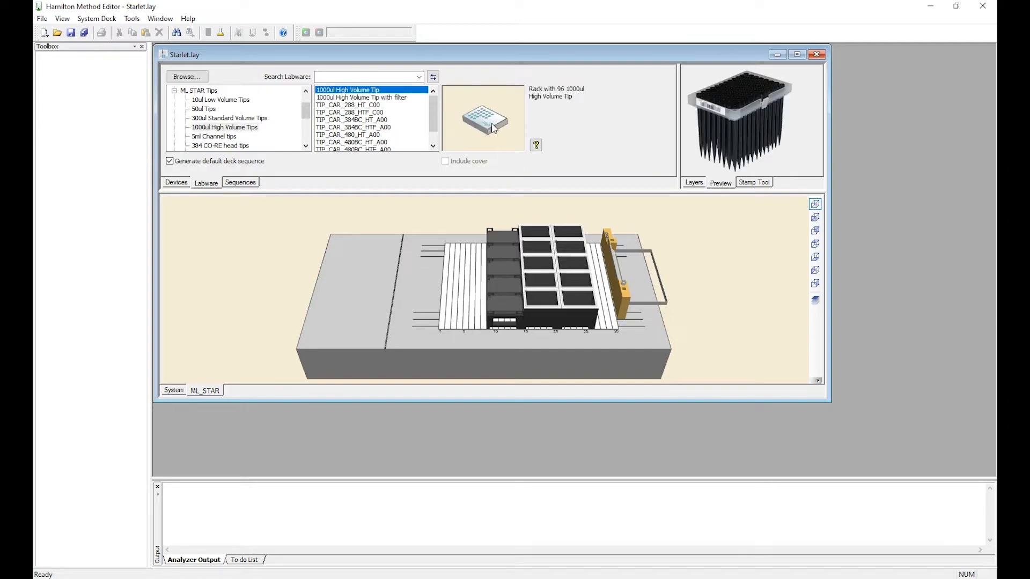
mouse_move(483, 122)
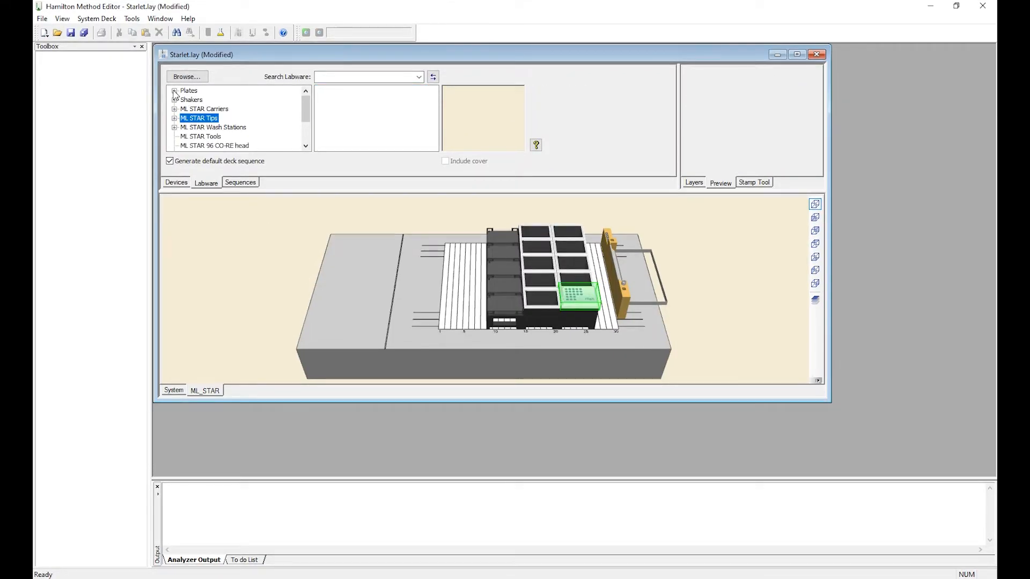
Place the Cos_96_PCR plate from Plates > 96 positions plates onto the deck.
left_click(175, 90)
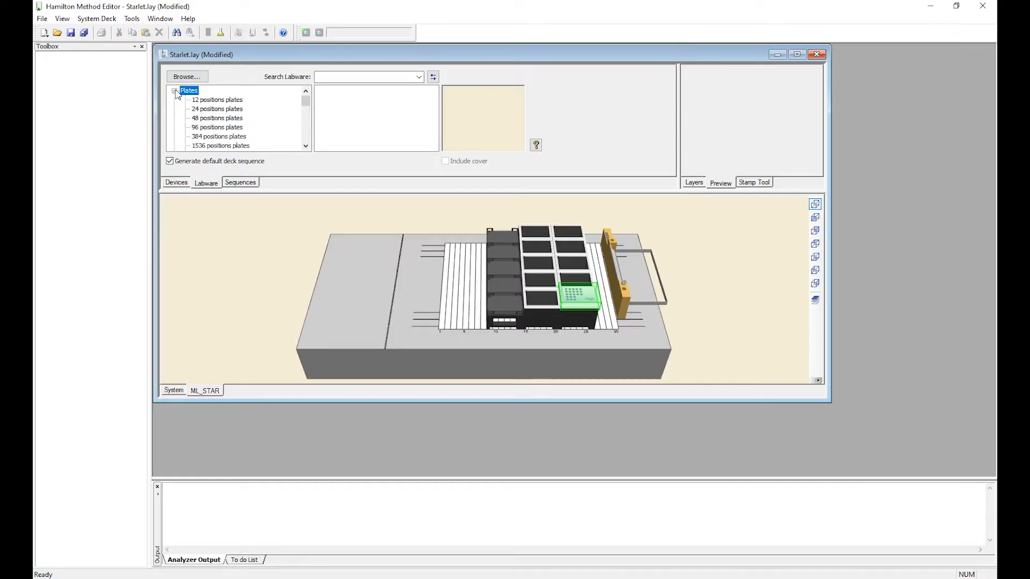
left_click(217, 126)
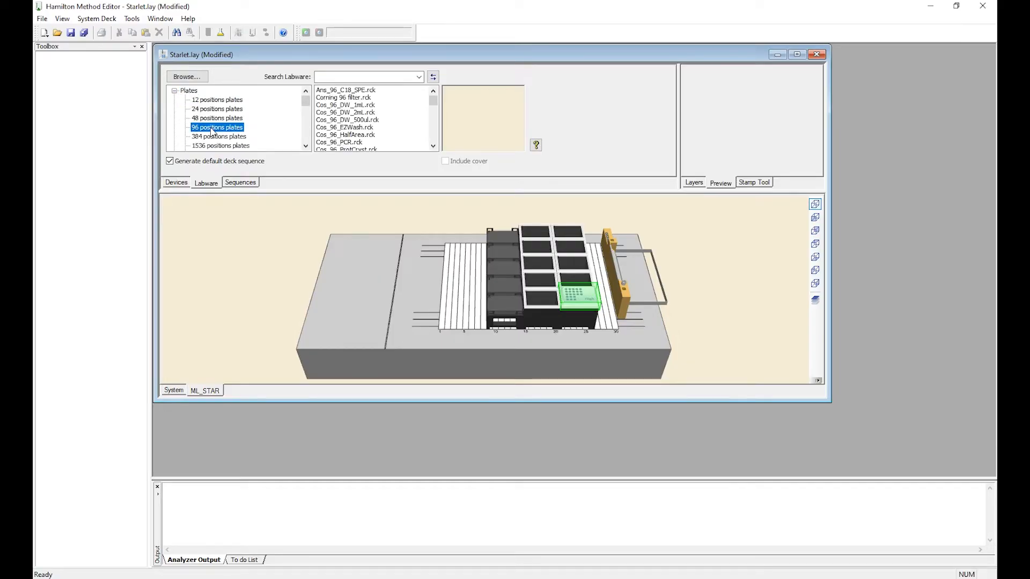
mouse_move(332, 146)
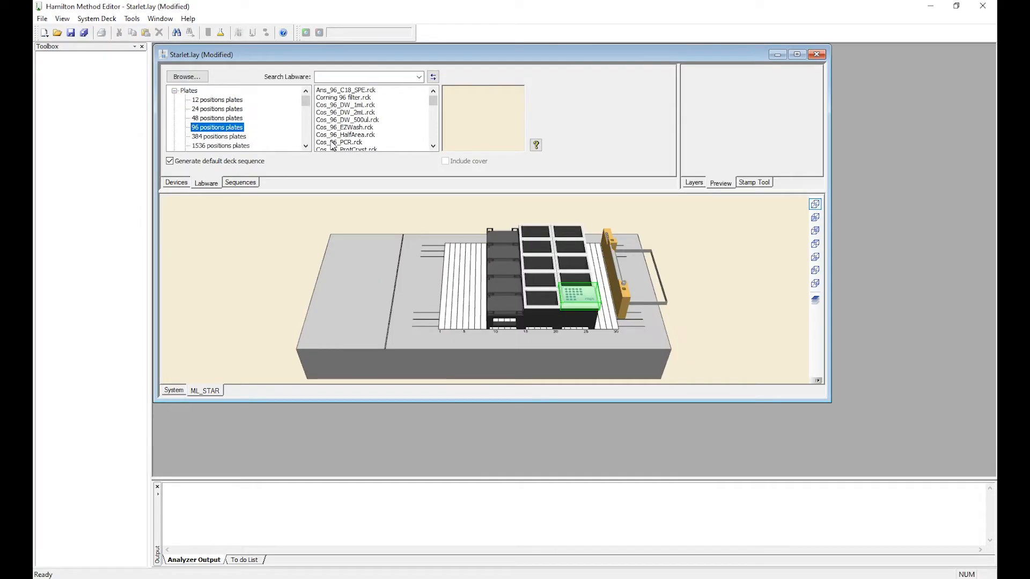
left_click(339, 141)
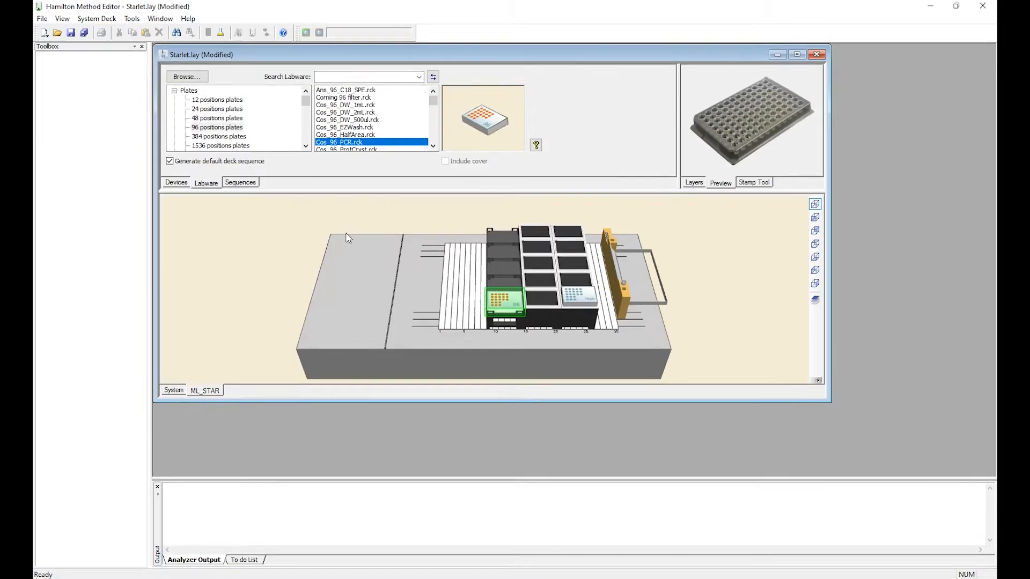
scroll("down", 3)
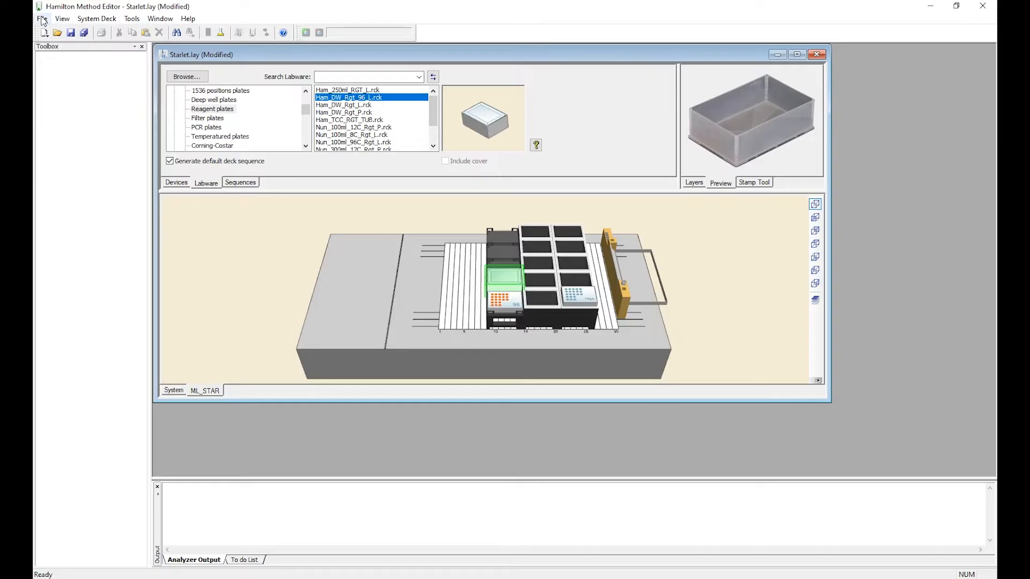
Create a new method and save it as Test.med.
left_click(42, 18)
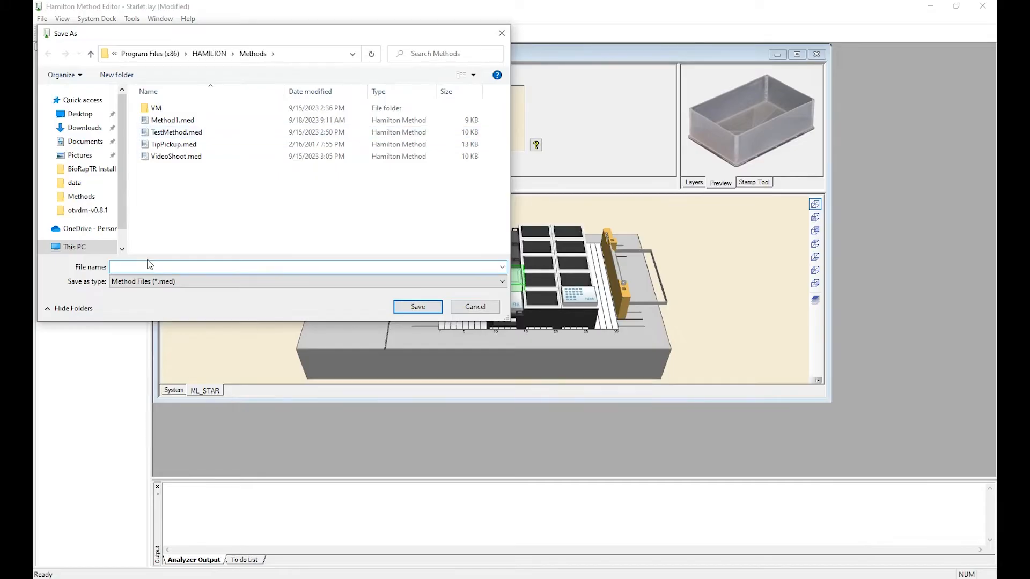
type("Test")
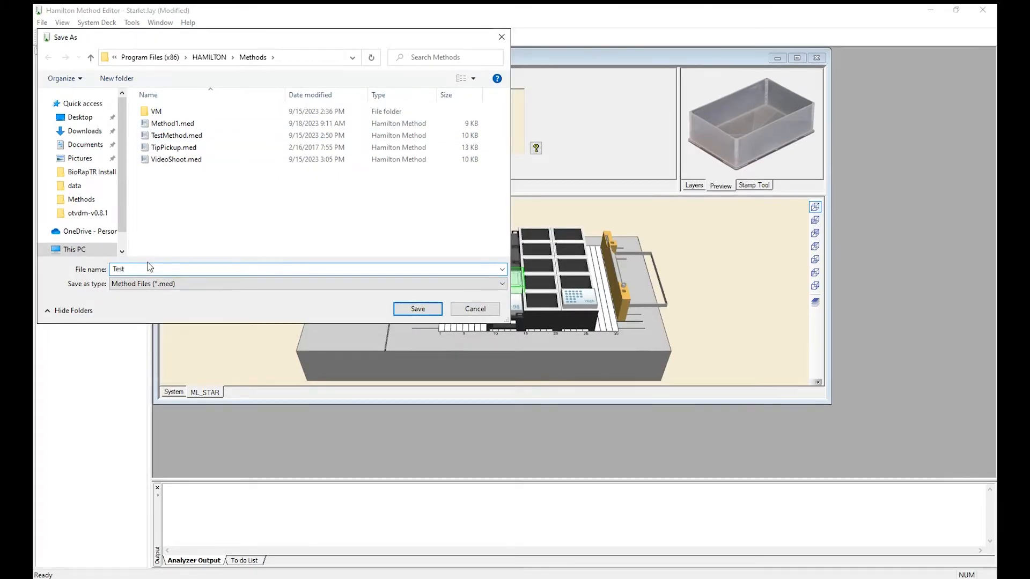
left_click(417, 309)
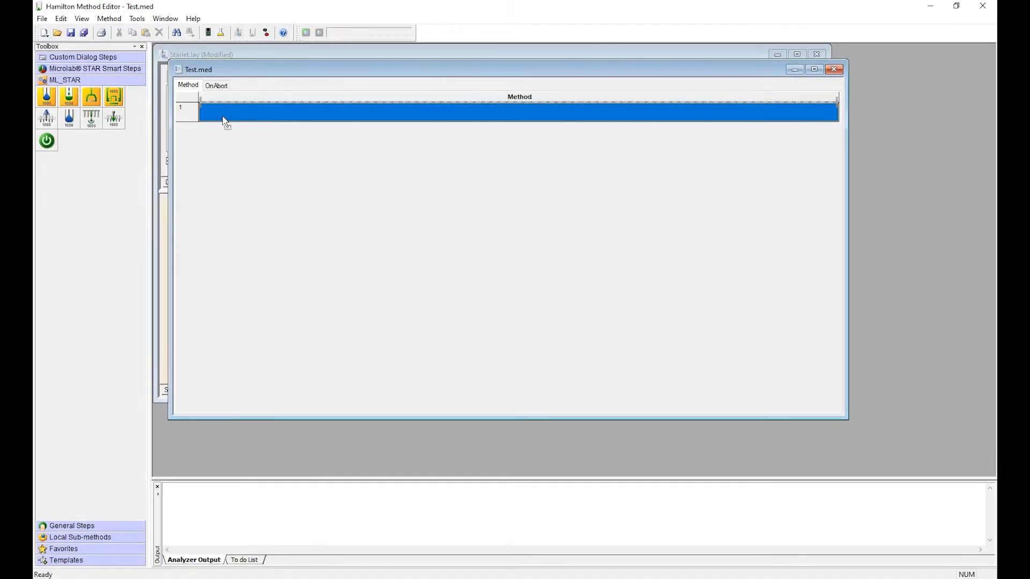
Add an ML_STAR Initialize step as the first step and confirm its settings.
double_click(506, 109)
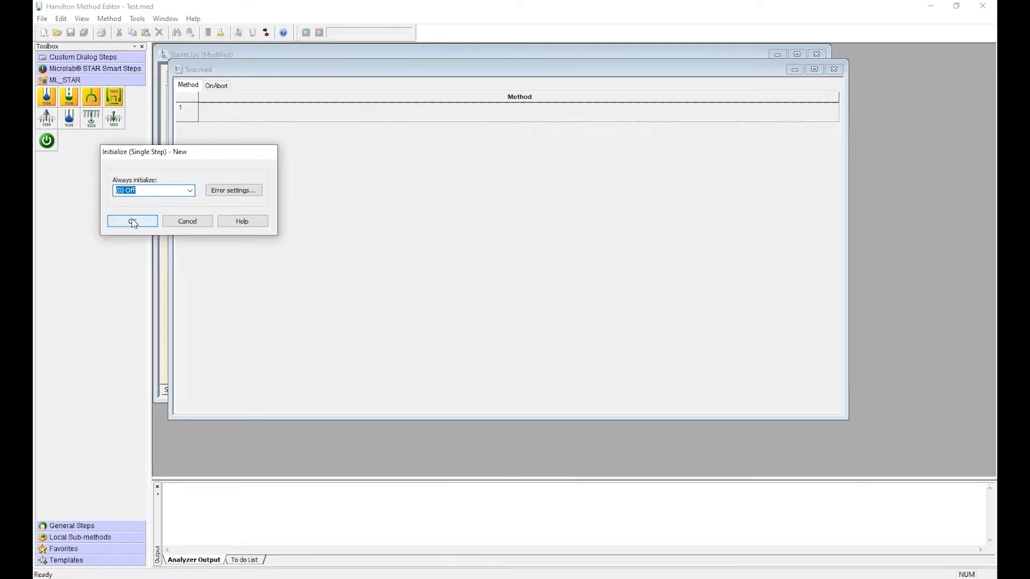
left_click(132, 220)
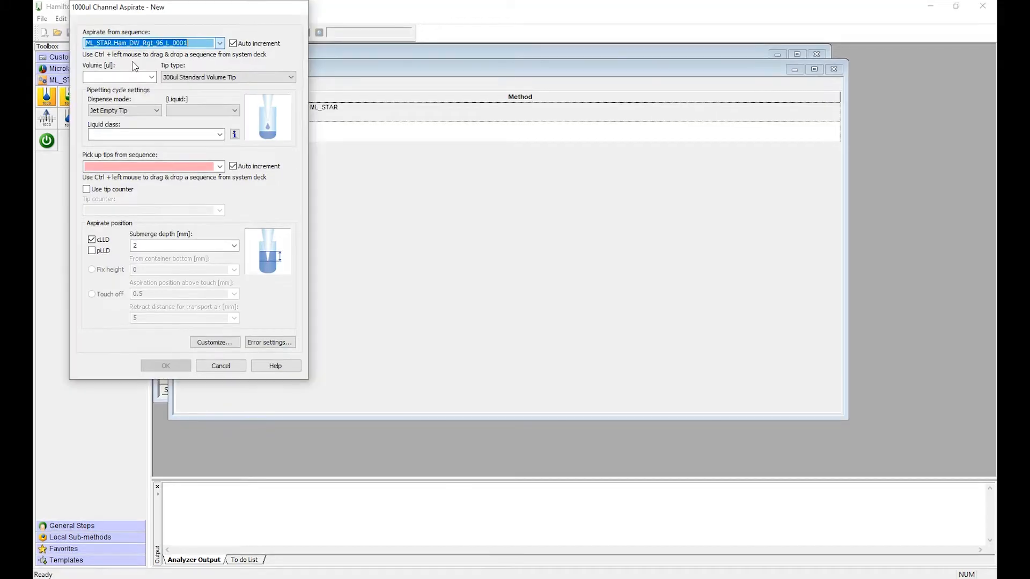
Set the aspirate to 195 µl of Water with tip counter on, and confirm.
left_click(117, 77)
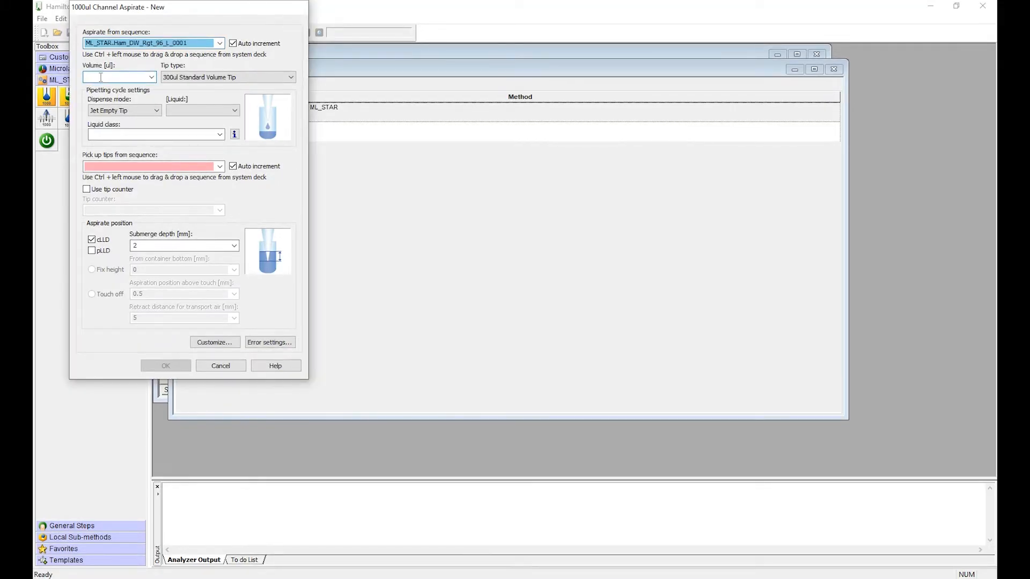
type("195")
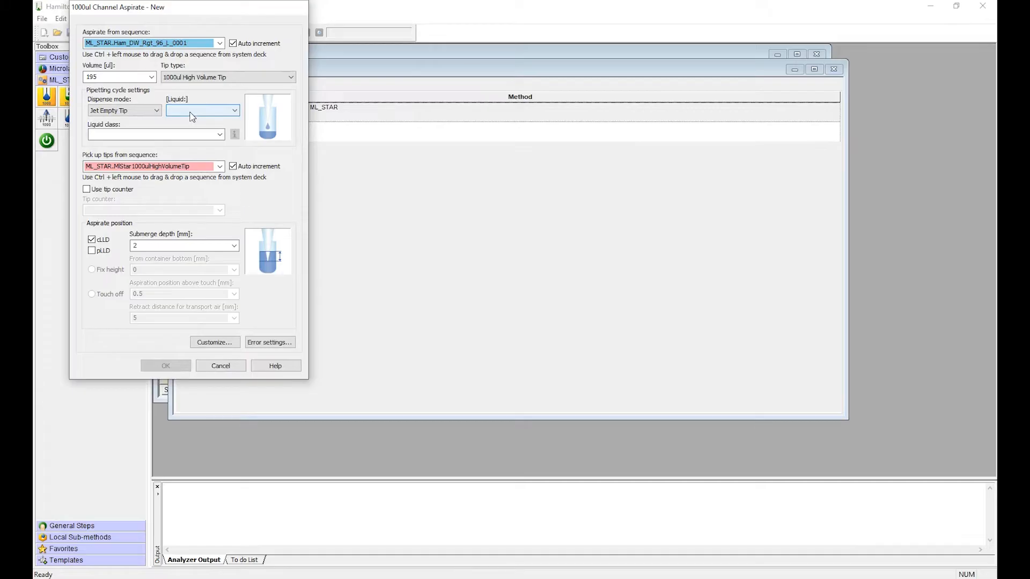
left_click(200, 110)
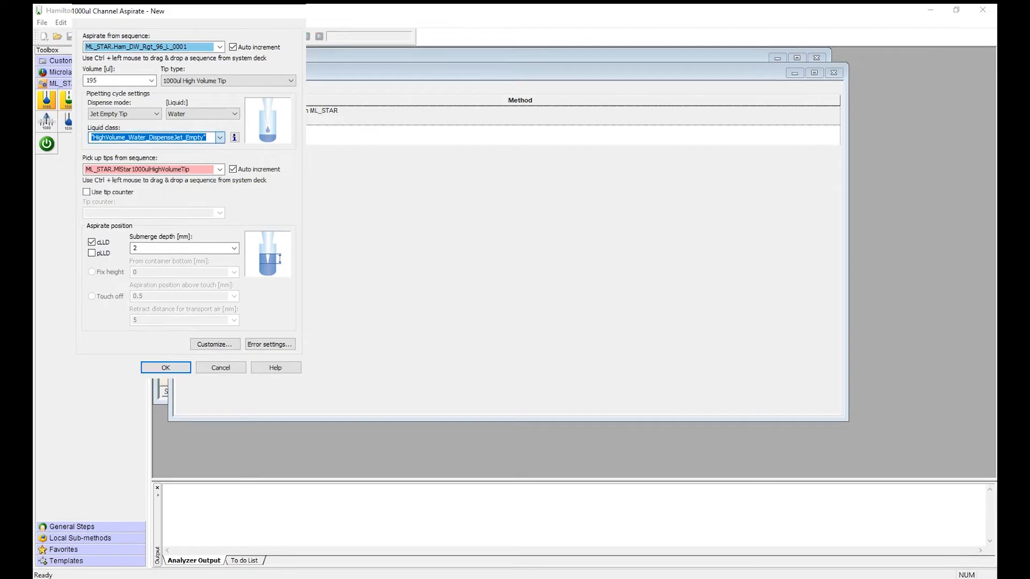
mouse_move(233, 158)
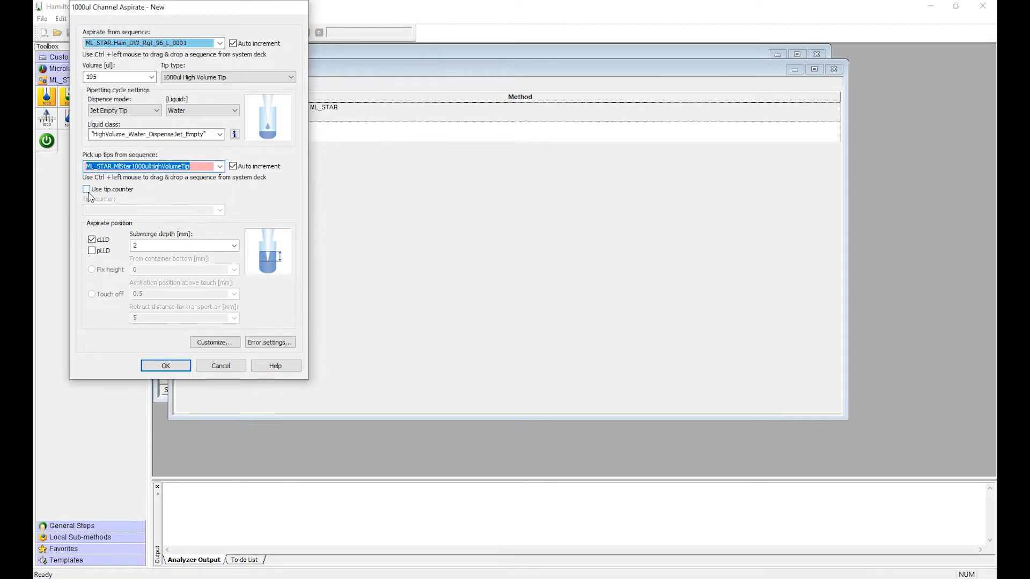
left_click(86, 189)
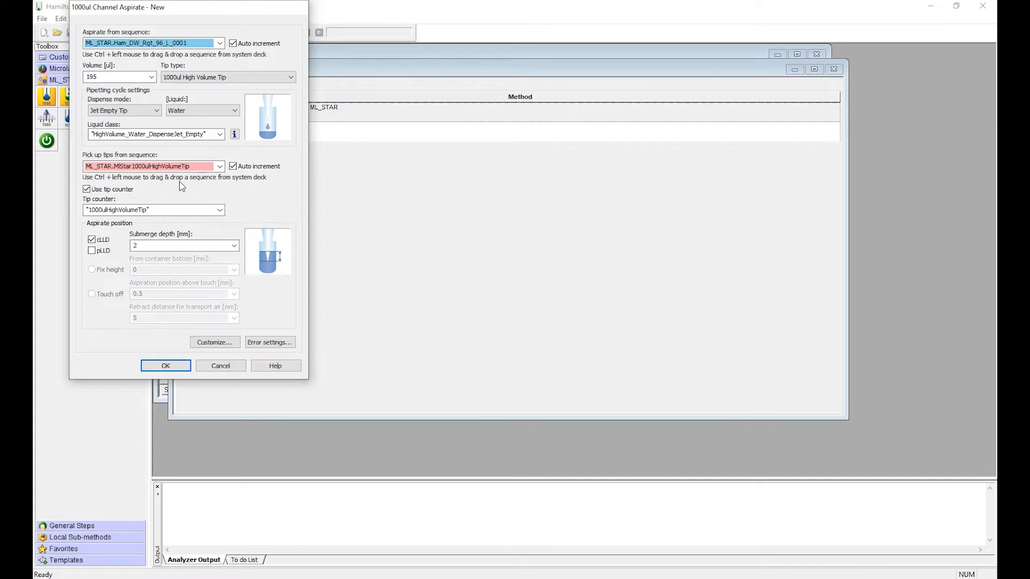
mouse_move(120, 230)
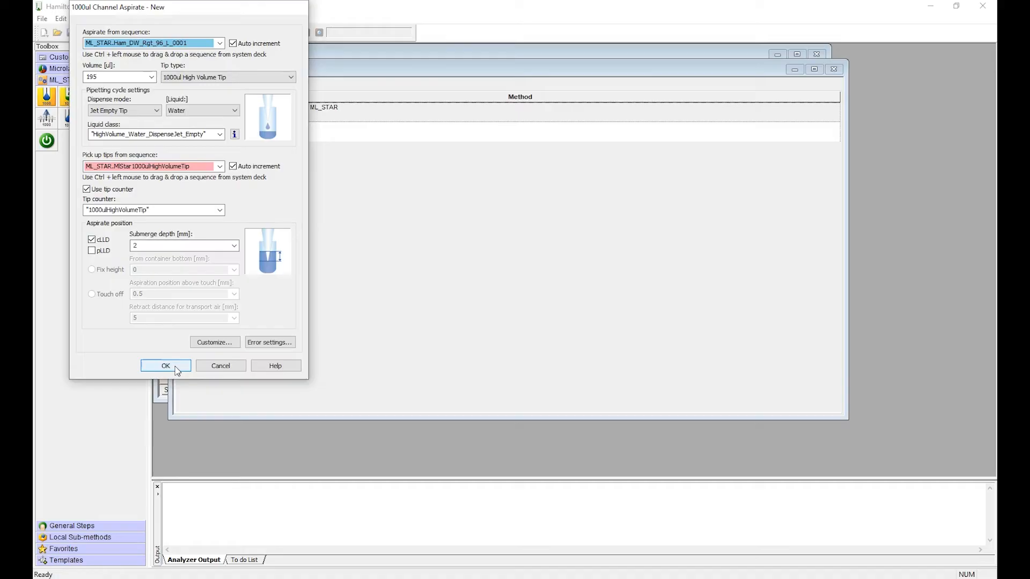
left_click(165, 366)
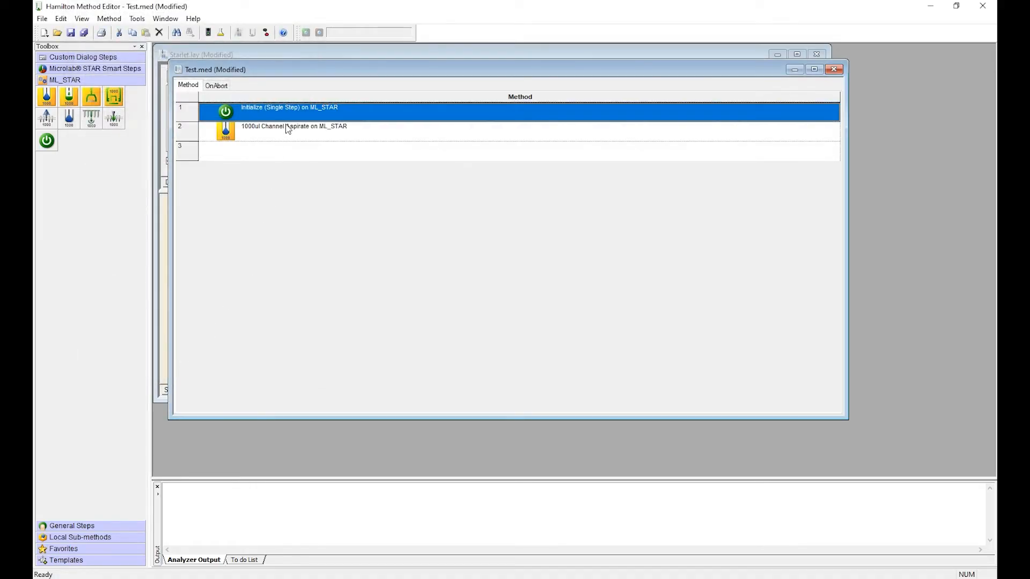
mouse_move(340, 128)
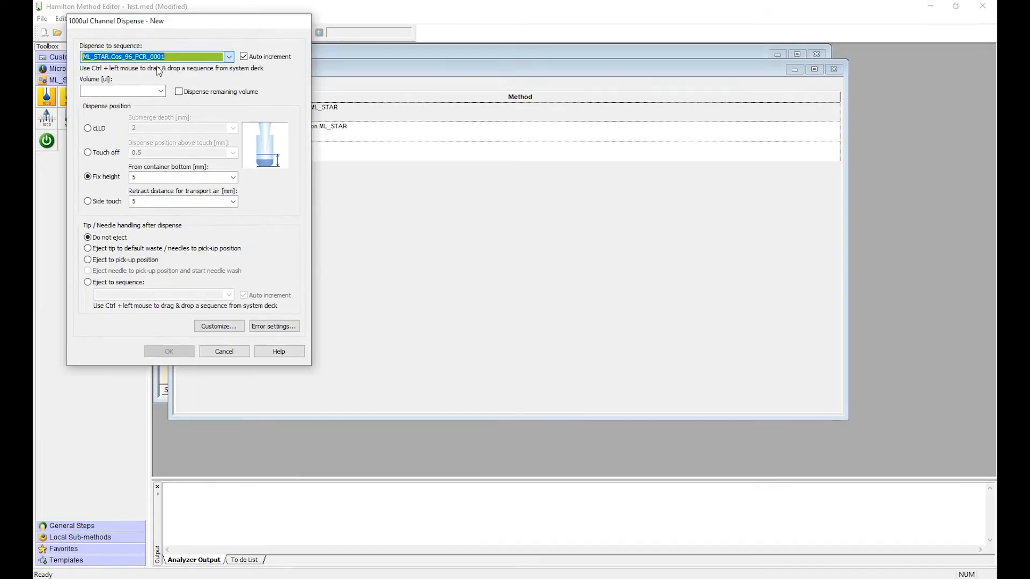
Set the dispense to remaining volume at 2 mm from container bottom, and confirm.
left_click(118, 91)
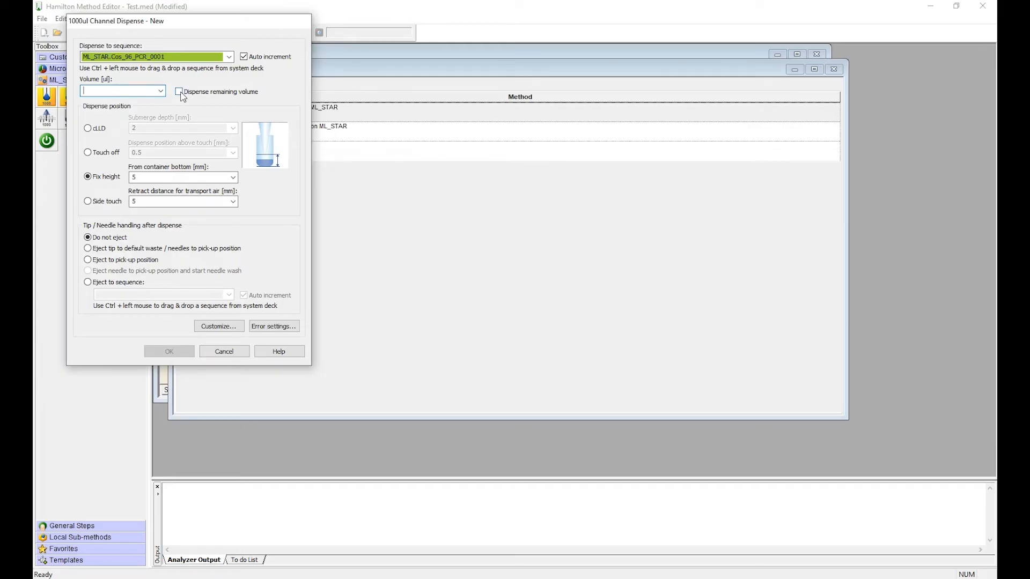
left_click(178, 91)
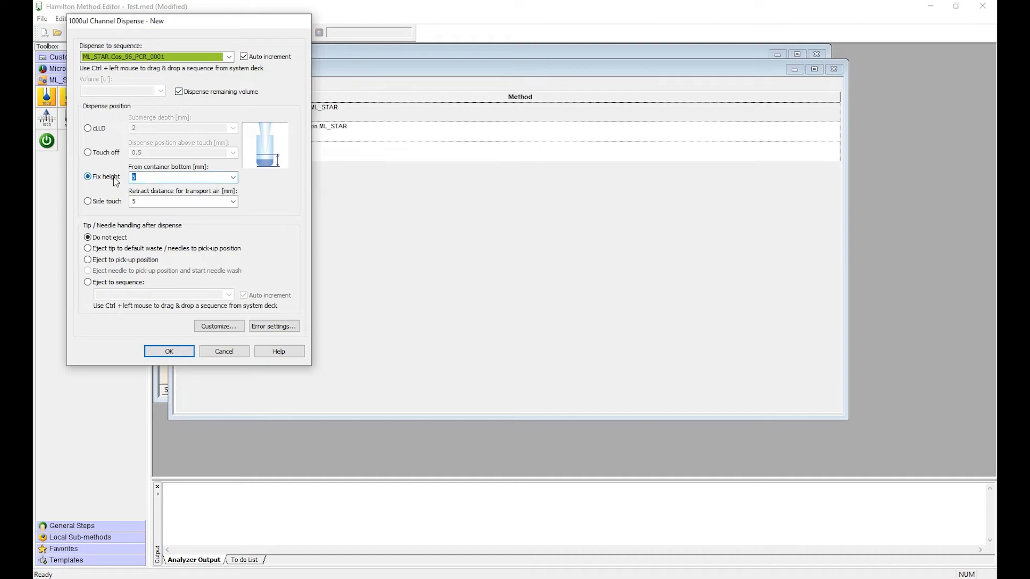
type("2")
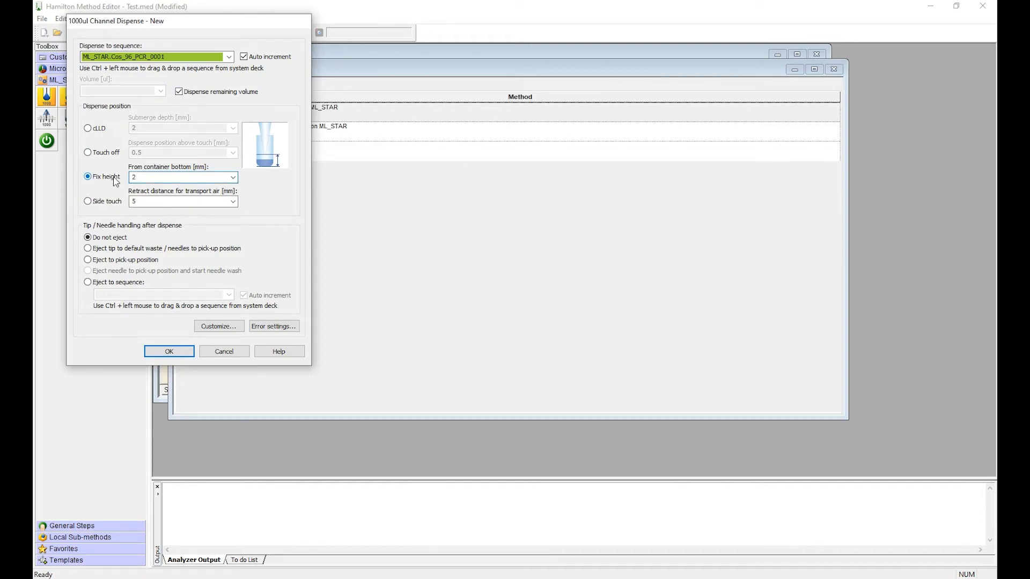
mouse_move(184, 172)
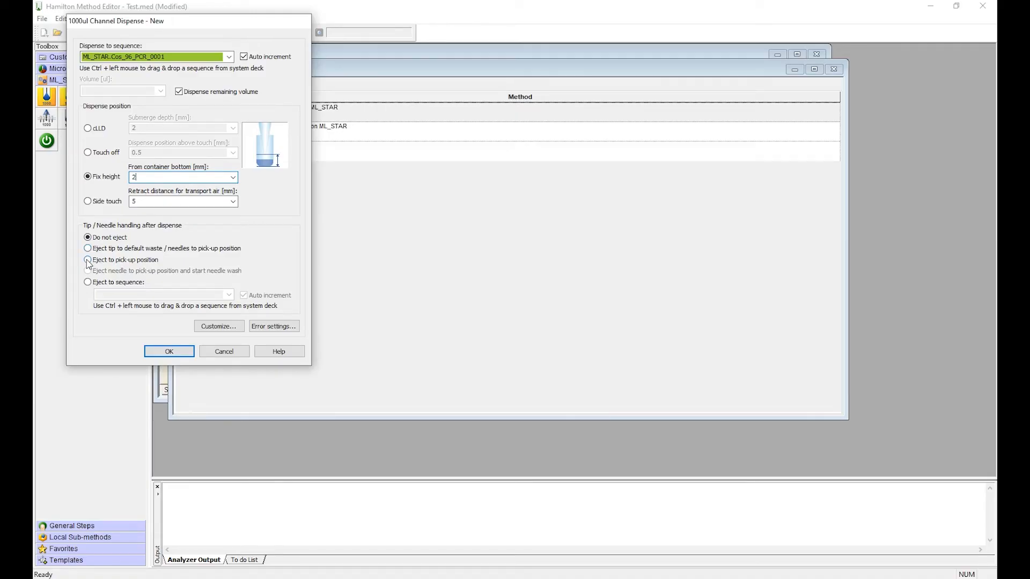
left_click(169, 351)
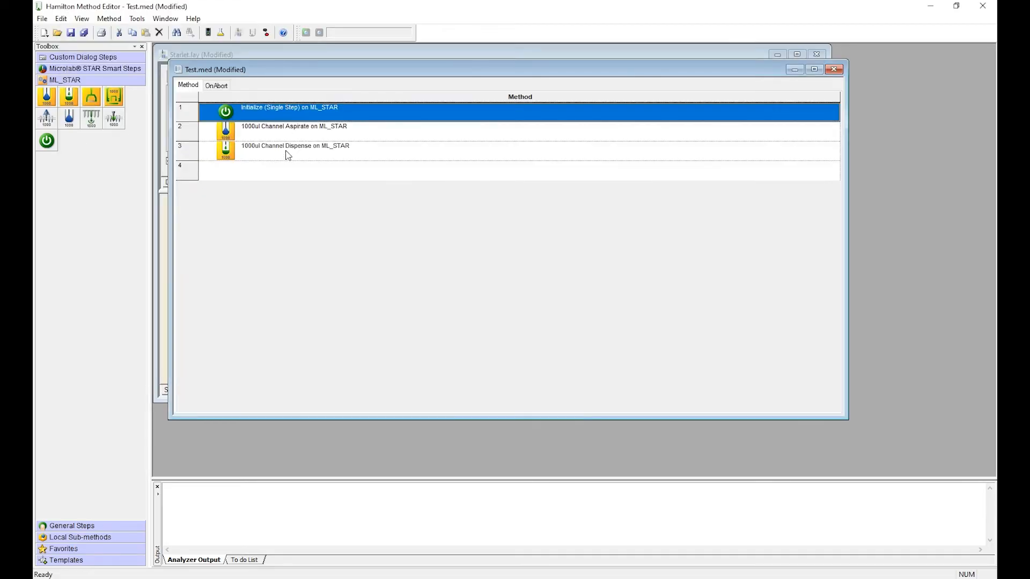
mouse_move(207, 36)
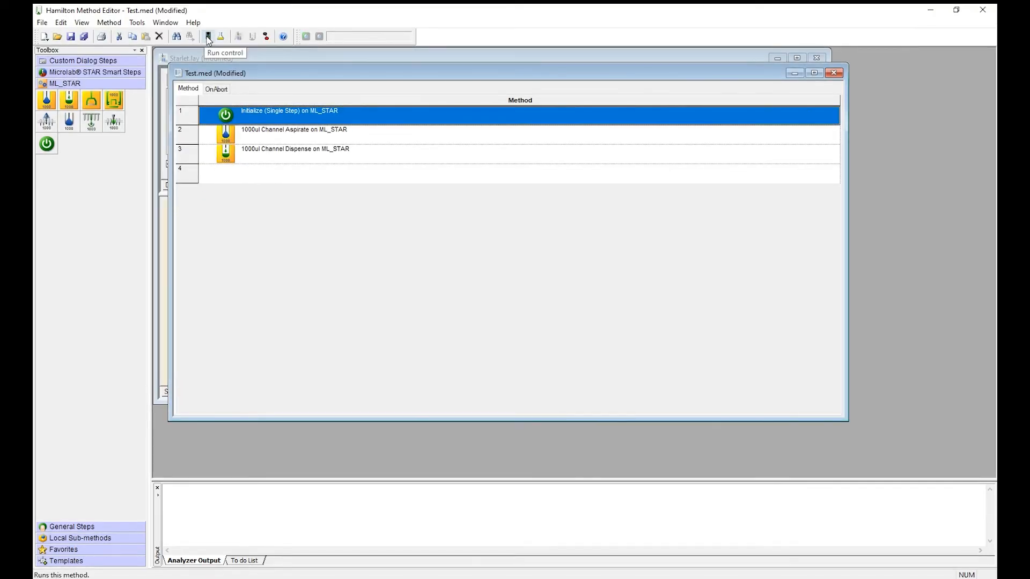
Run the method, saving both modified documents when prompted.
left_click(207, 36)
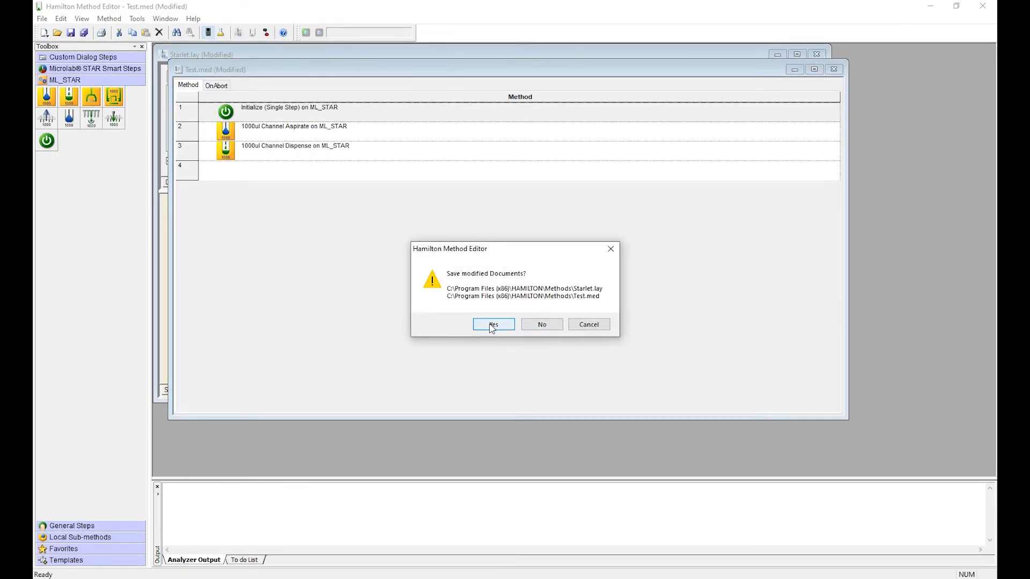
left_click(492, 324)
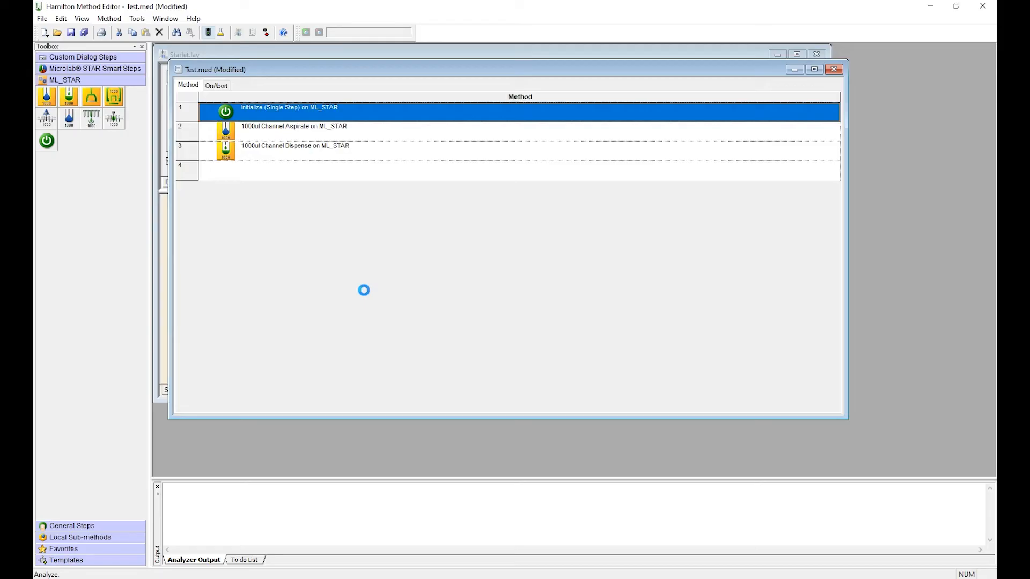